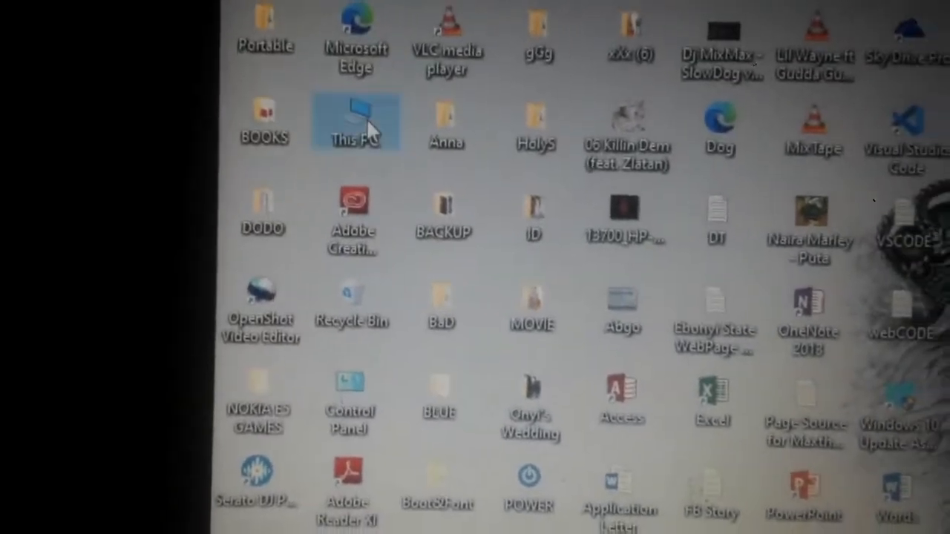
Browse from This PC into Documents and into its VirtualDJ folder
double_click(355, 121)
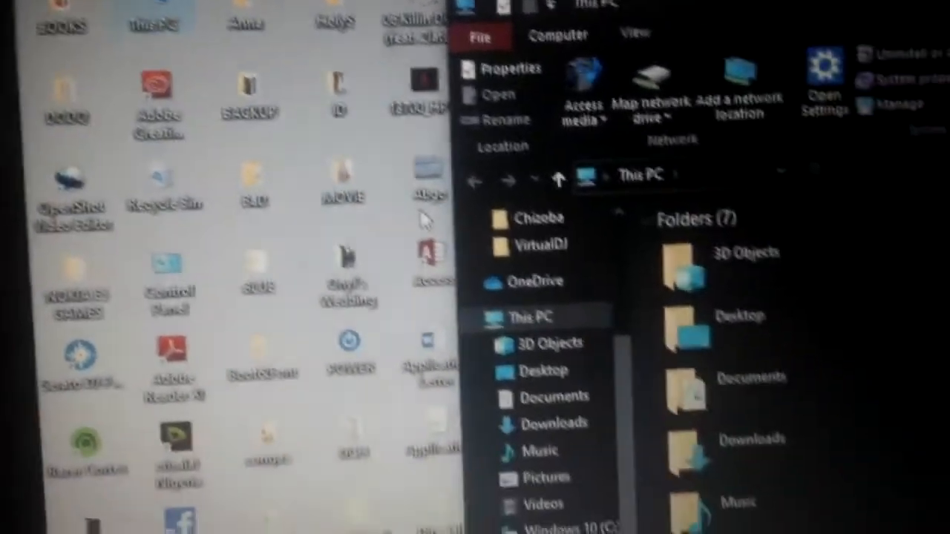
click(552, 400)
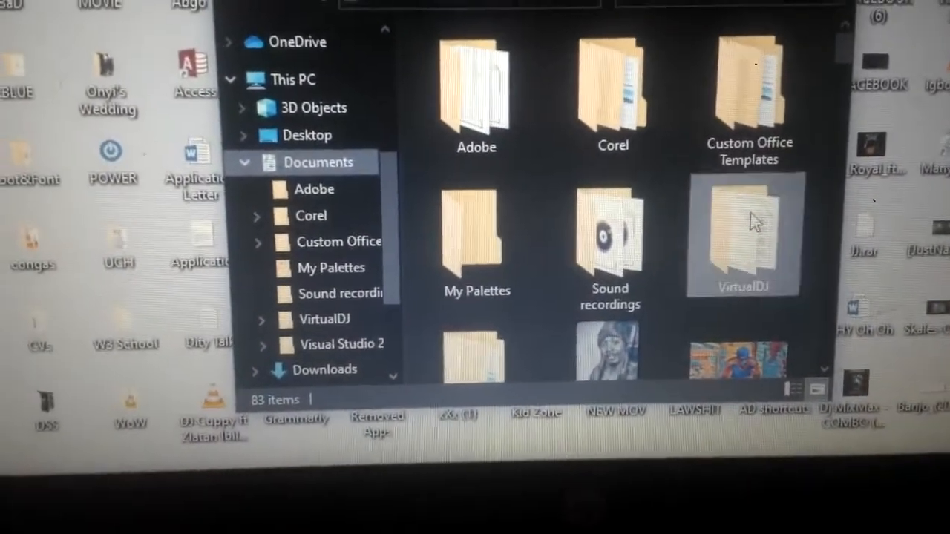
double_click(742, 237)
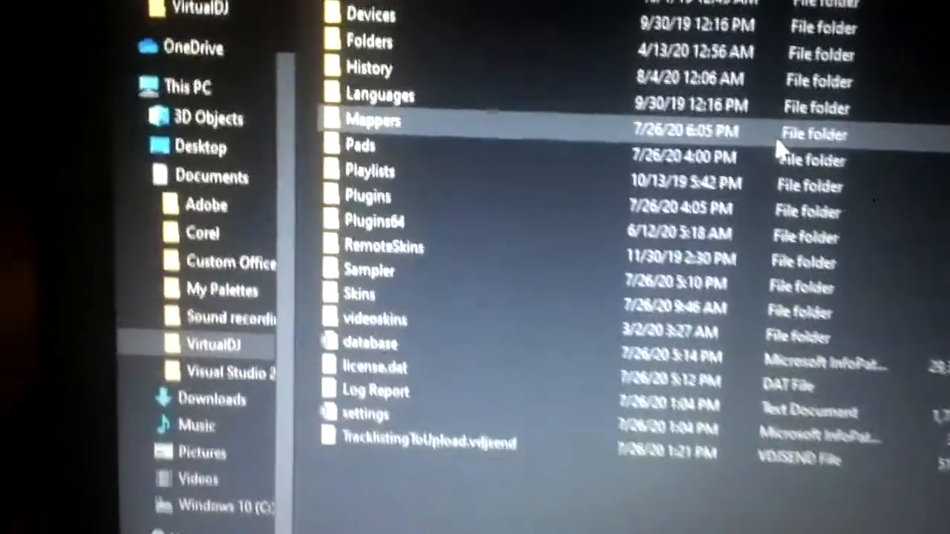
scroll(down, 3)
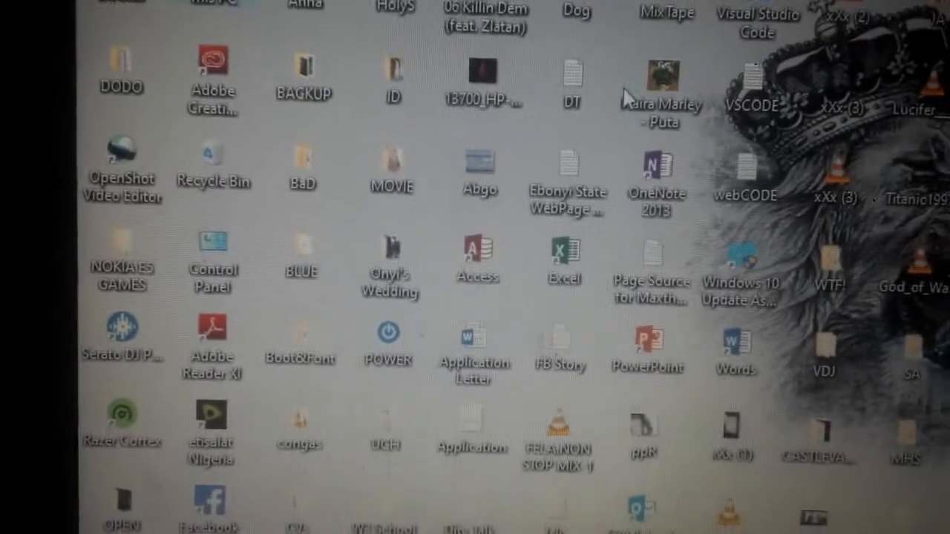
mouse_move(656, 74)
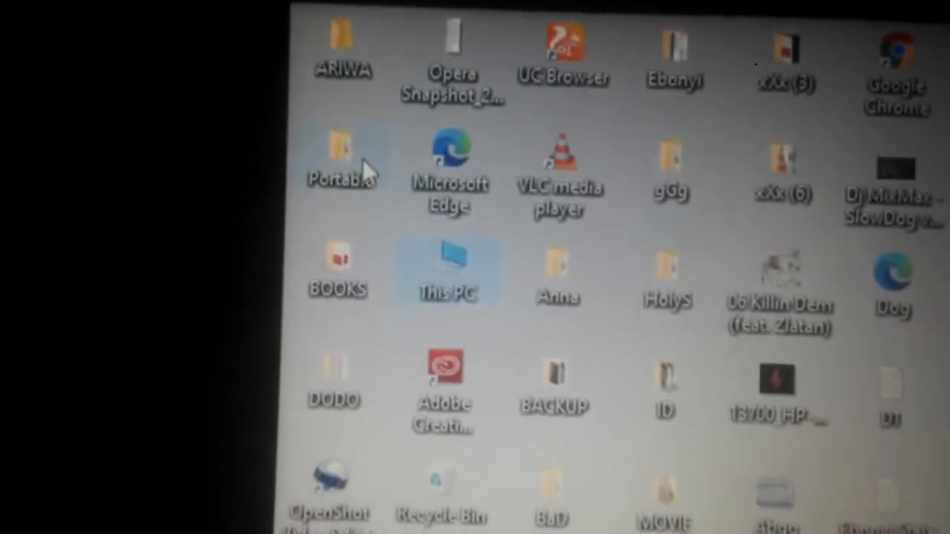
Enter the Portable folder on the desktop and its VirtualDJ 2021 folder
double_click(341, 166)
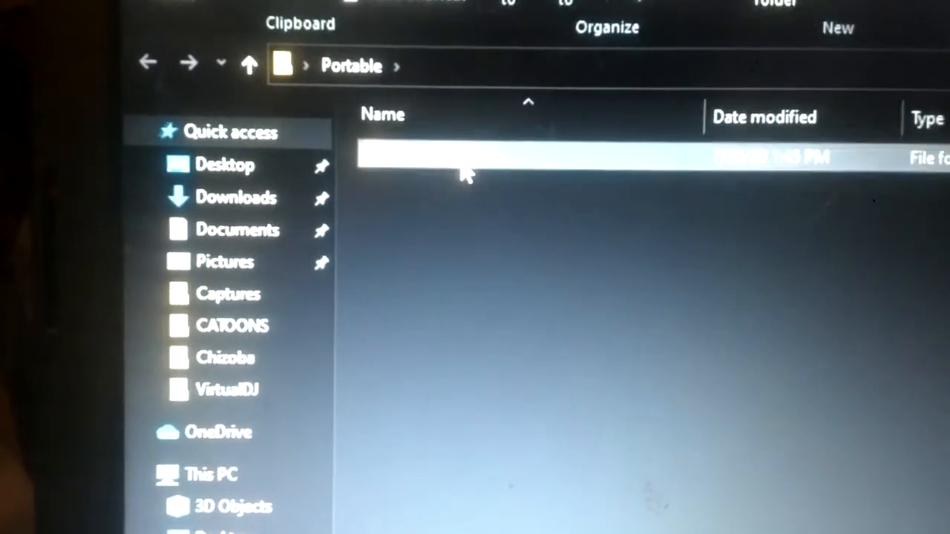
double_click(446, 158)
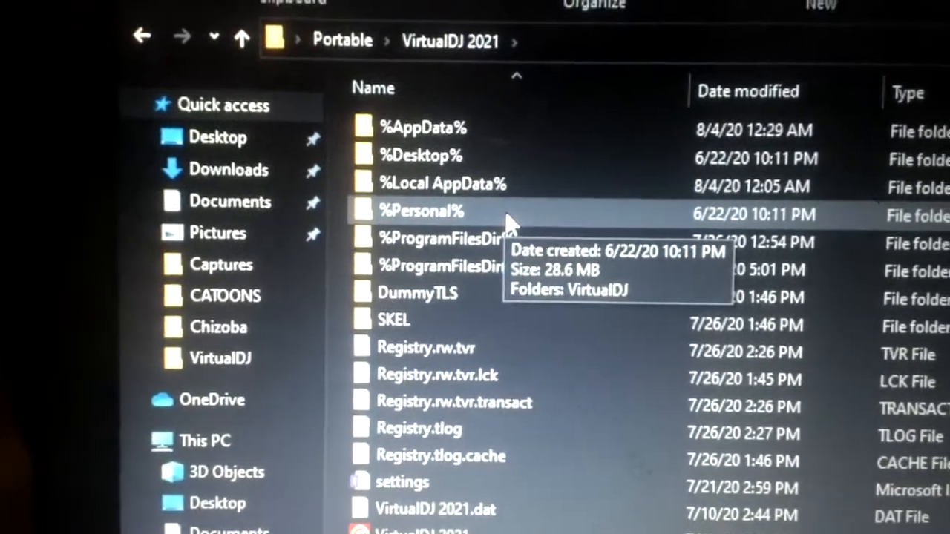
Go into %Personal% > VirtualDJ and select the database and settings files
double_click(422, 211)
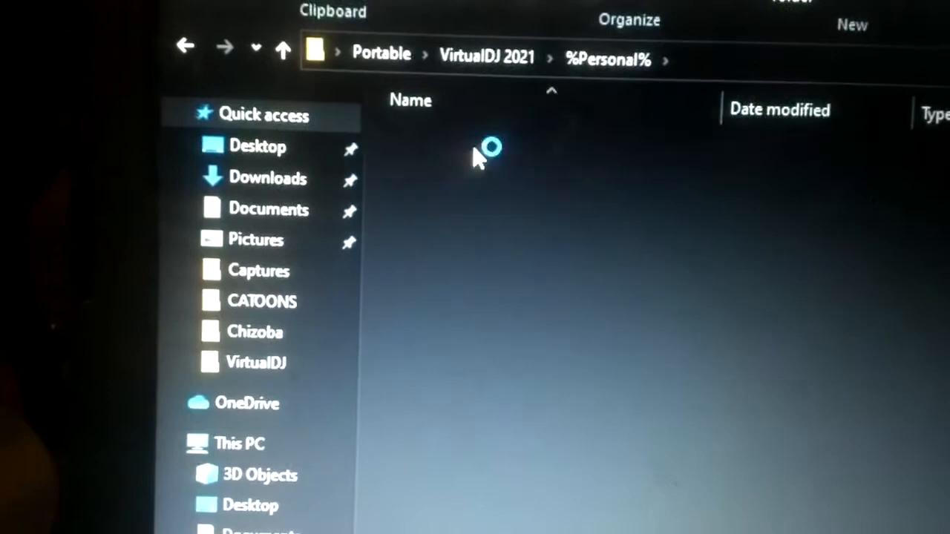
double_click(255, 363)
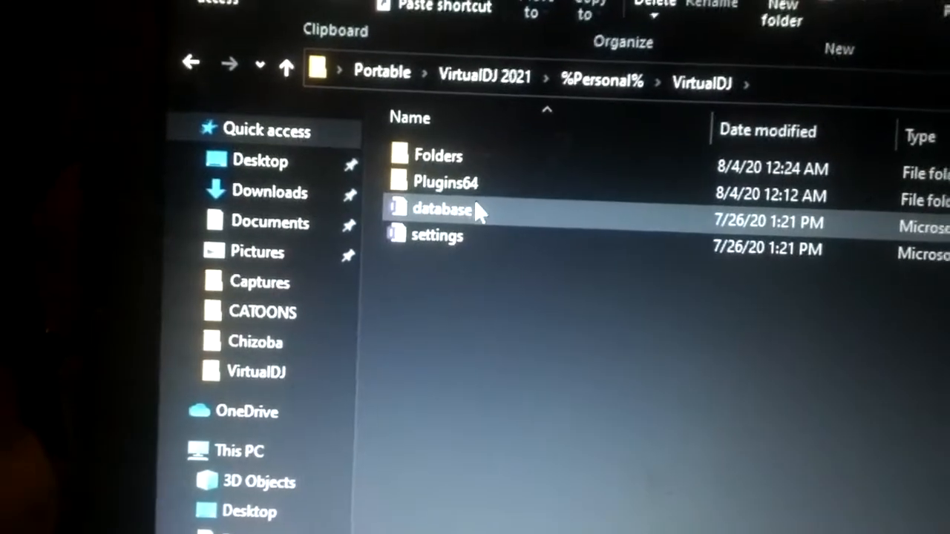
click(436, 235)
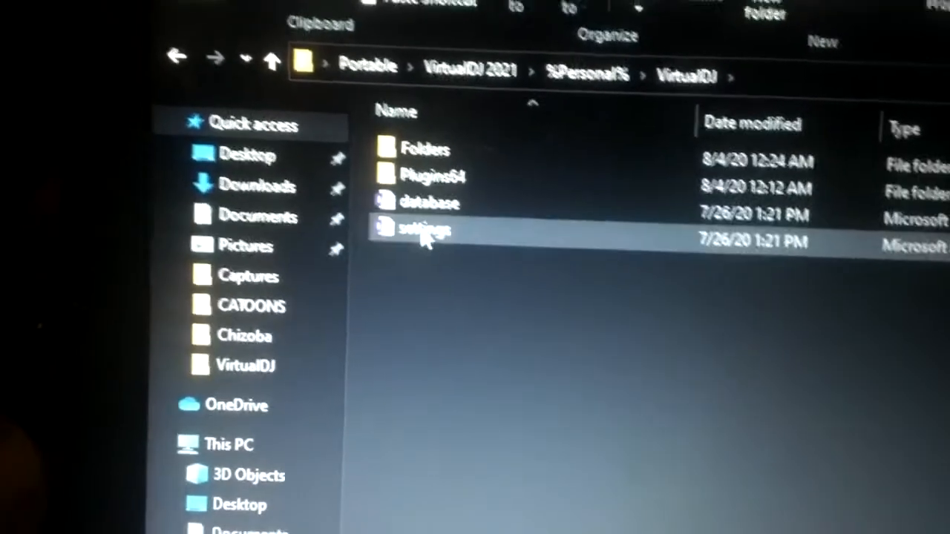
click(429, 201)
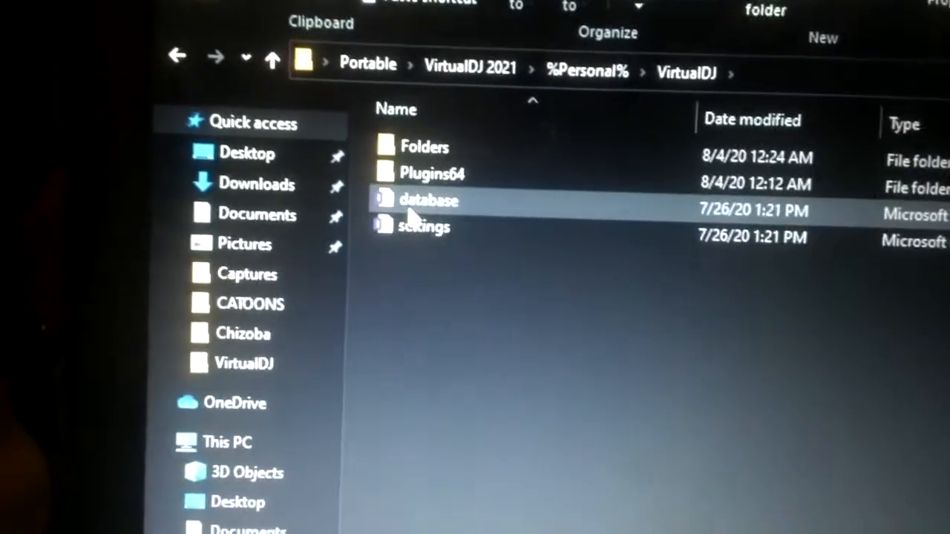
mouse_move(423, 199)
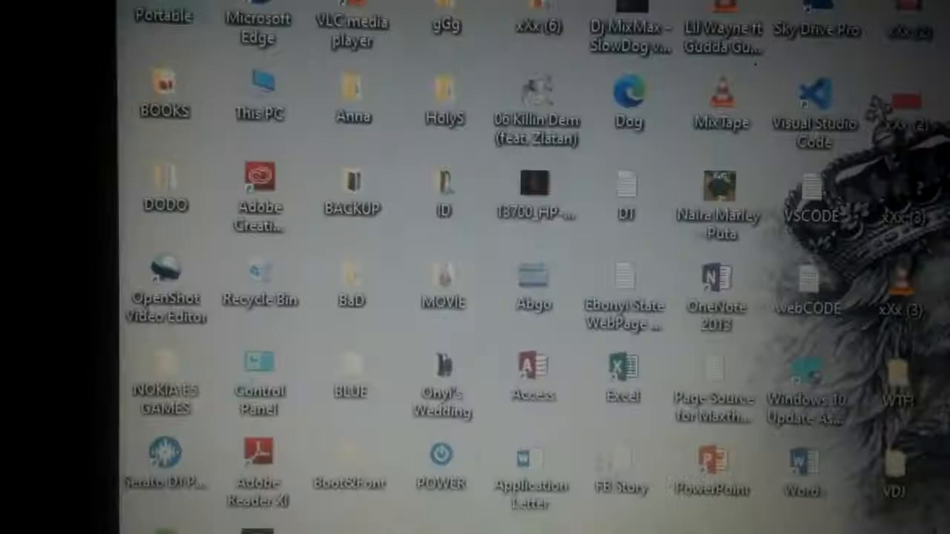
scroll(down, 3)
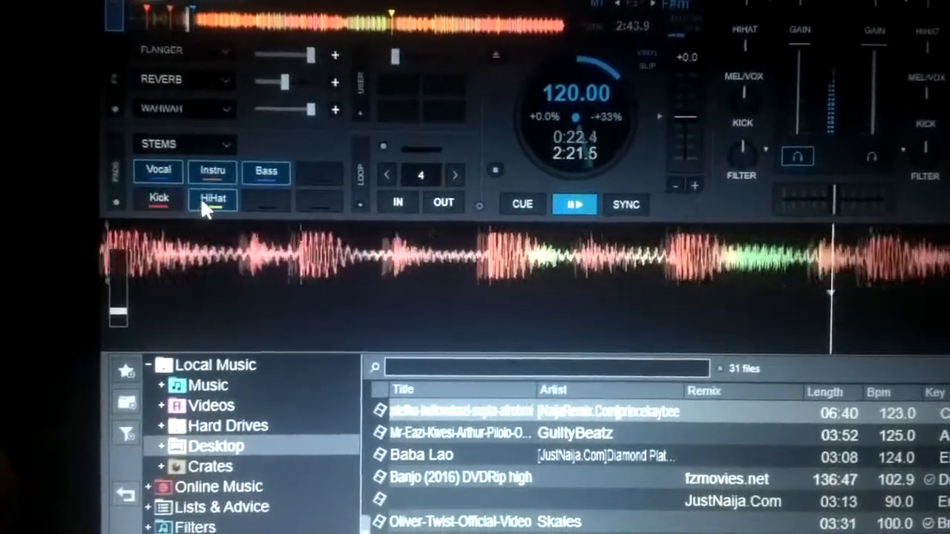
Toggle the Bass stem pad of the playing 120 BPM track
click(264, 173)
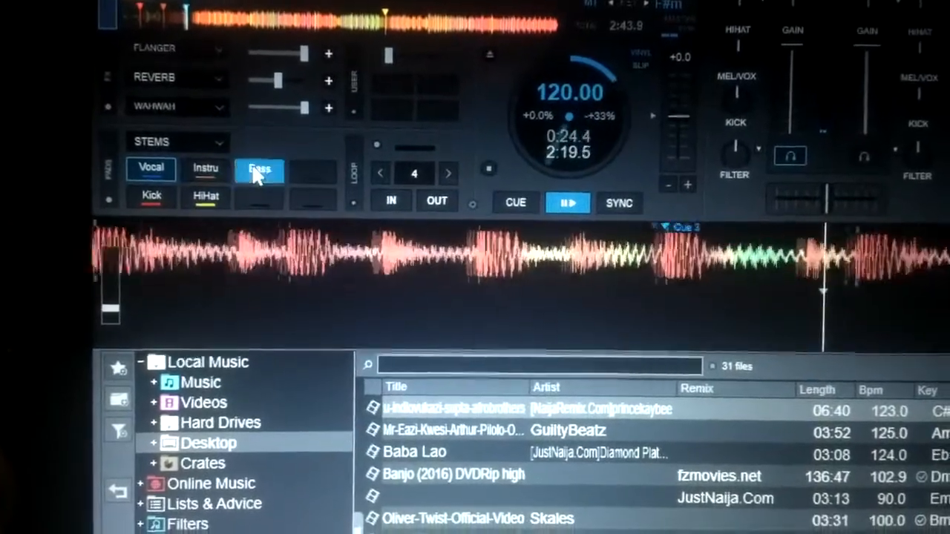